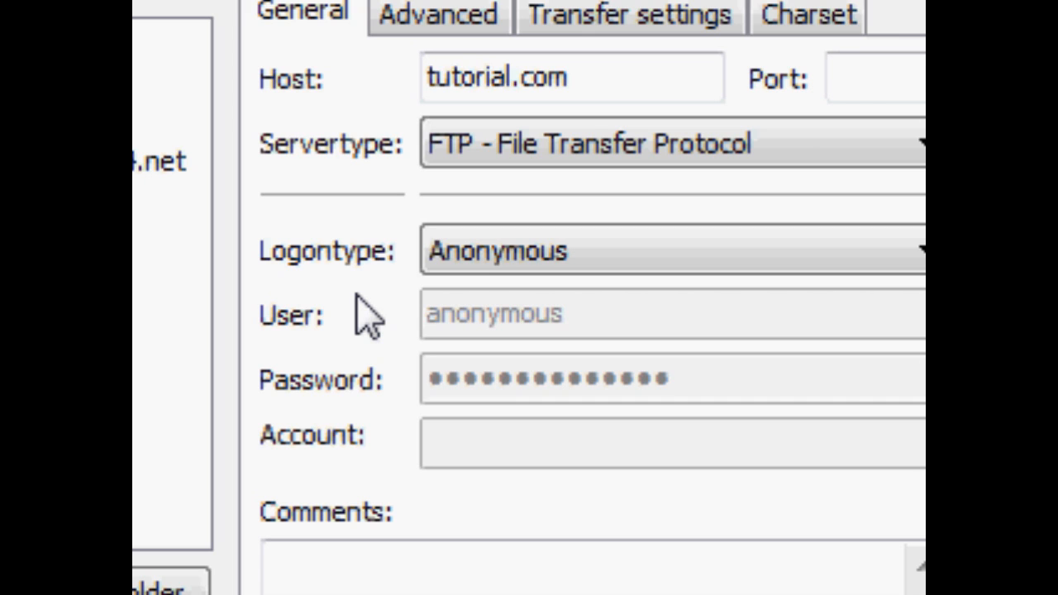
- Switch the tutorial.com site's Logontype from Anonymous to Account
{"action": "left_click", "coordinate": [670, 251]}
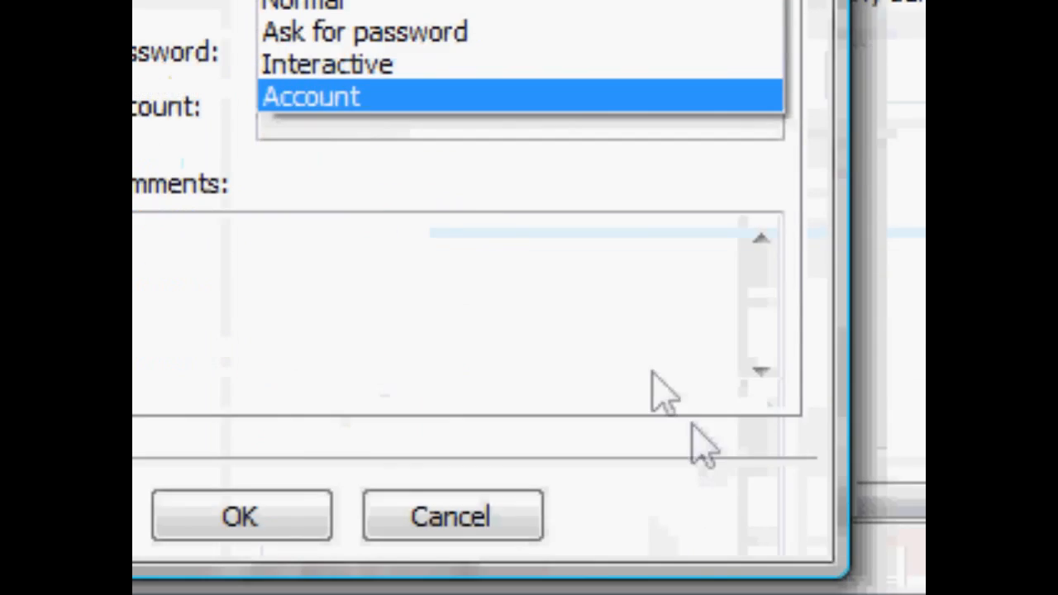
{"action": "left_click", "coordinate": [311, 96]}
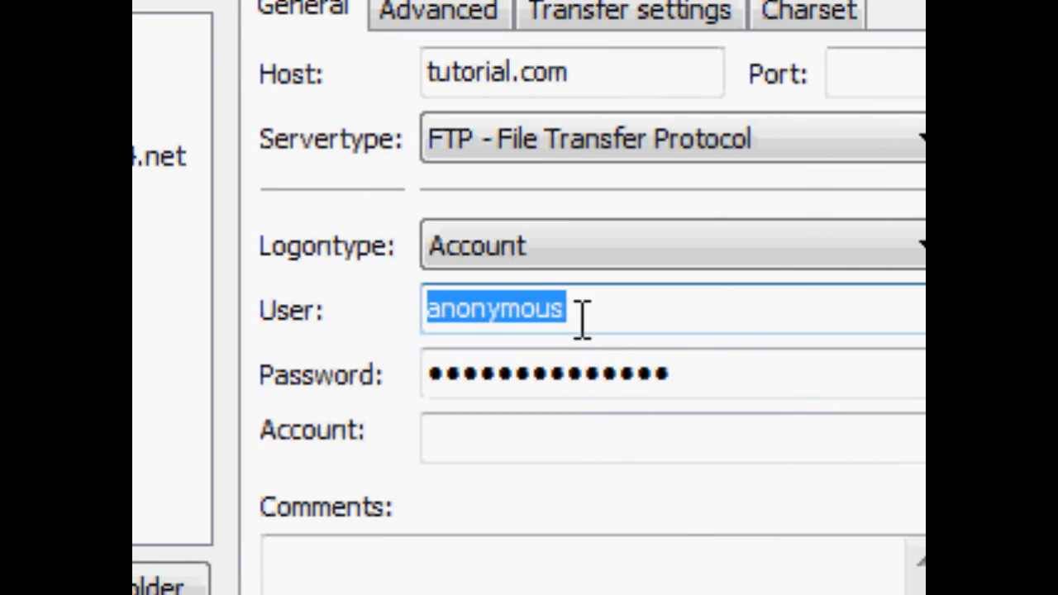
{"action": "mouse_move", "coordinate": [587, 289]}
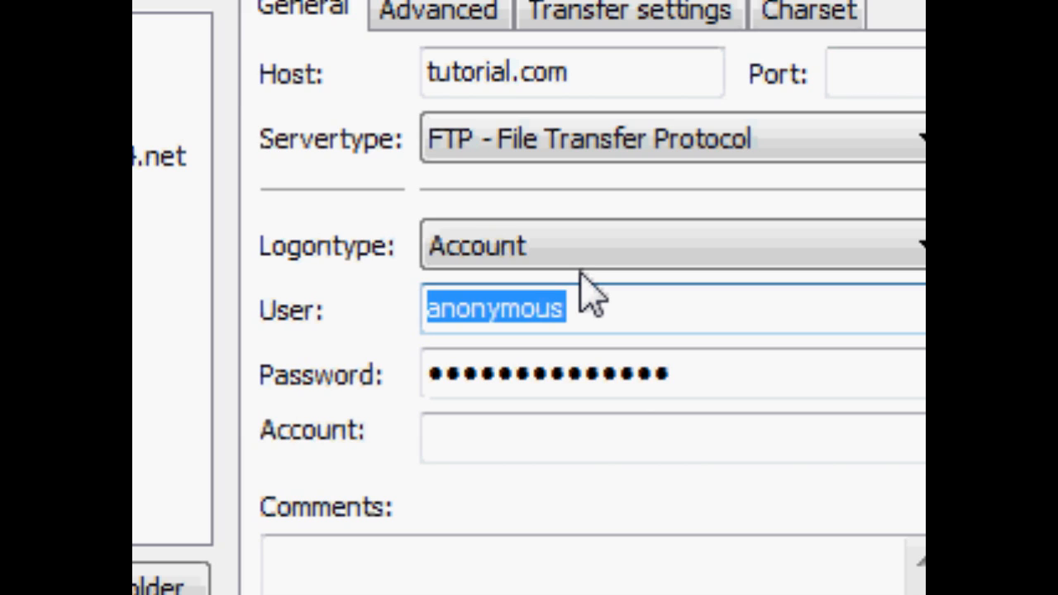
- Enter tutorialUser as the User name for the tutorial.com site
{"action": "type", "text": "tutorial"}
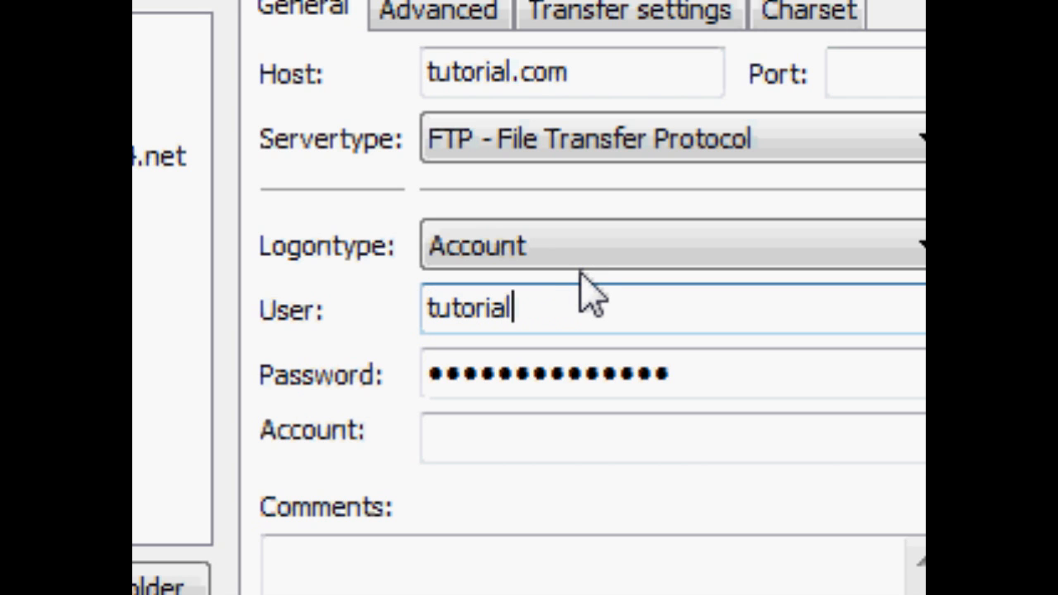
{"action": "type", "text": "User"}
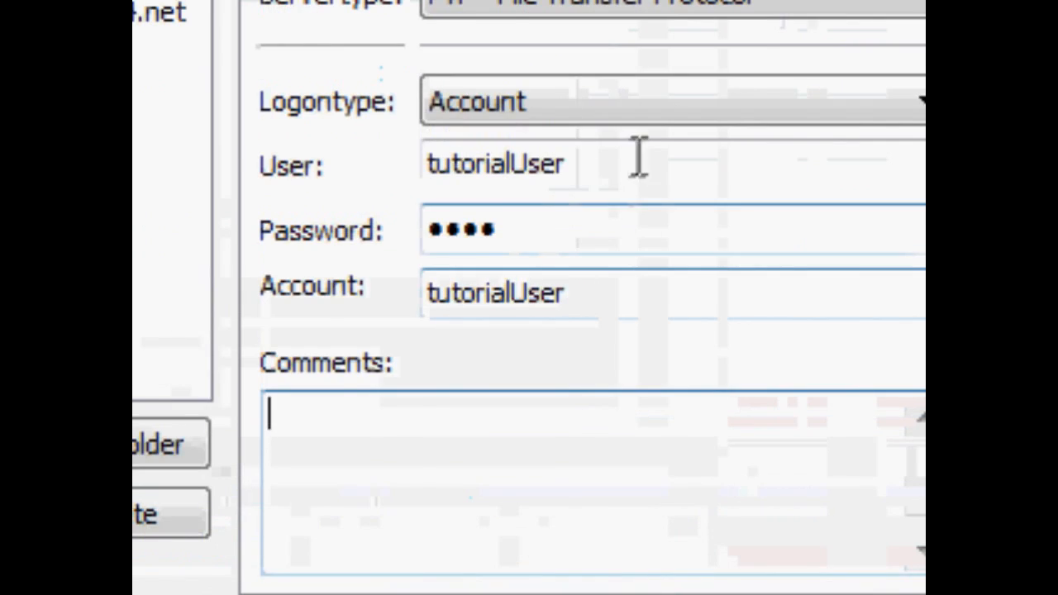
{"action": "mouse_move", "coordinate": [662, 413]}
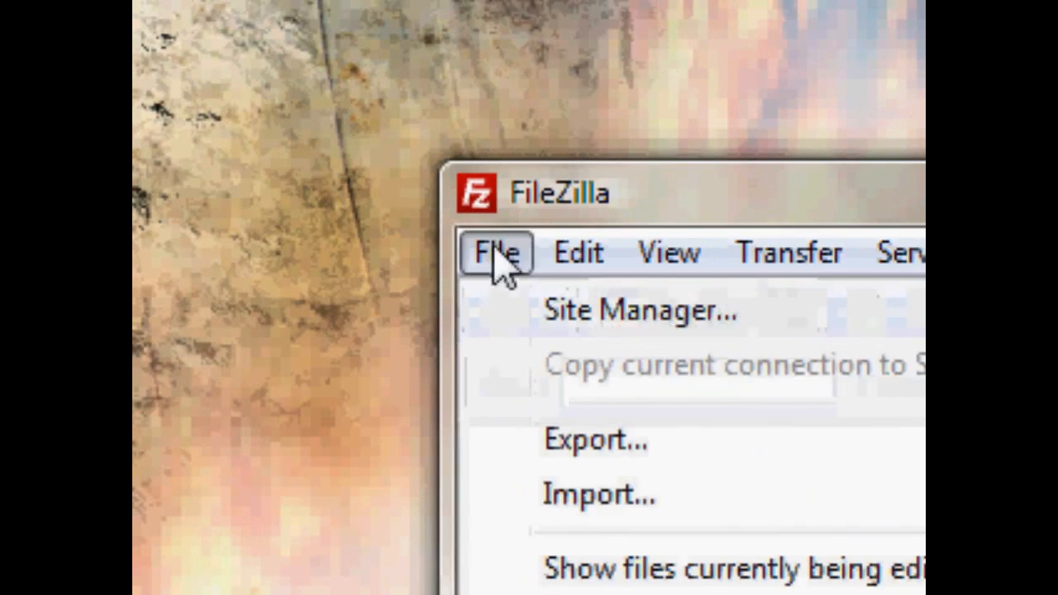
{"action": "left_click", "coordinate": [642, 311]}
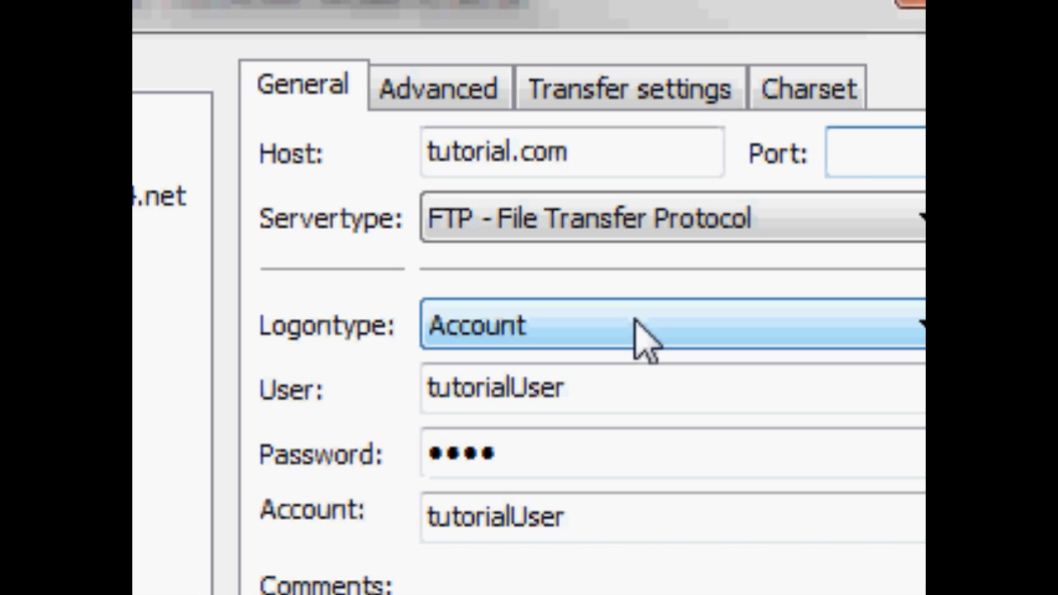
{"action": "left_click", "coordinate": [868, 152]}
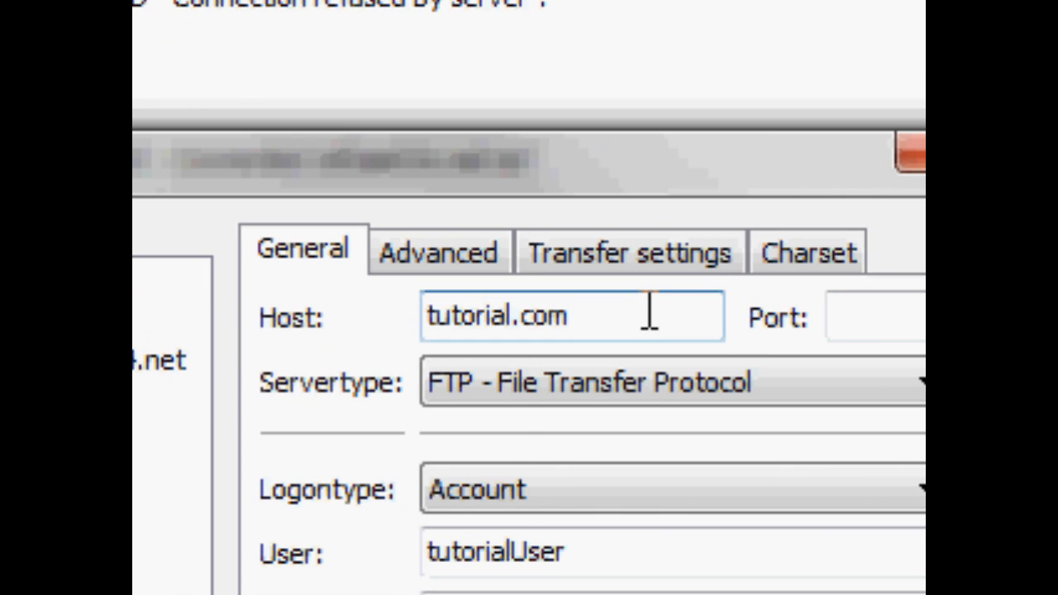
{"action": "left_click", "coordinate": [570, 316]}
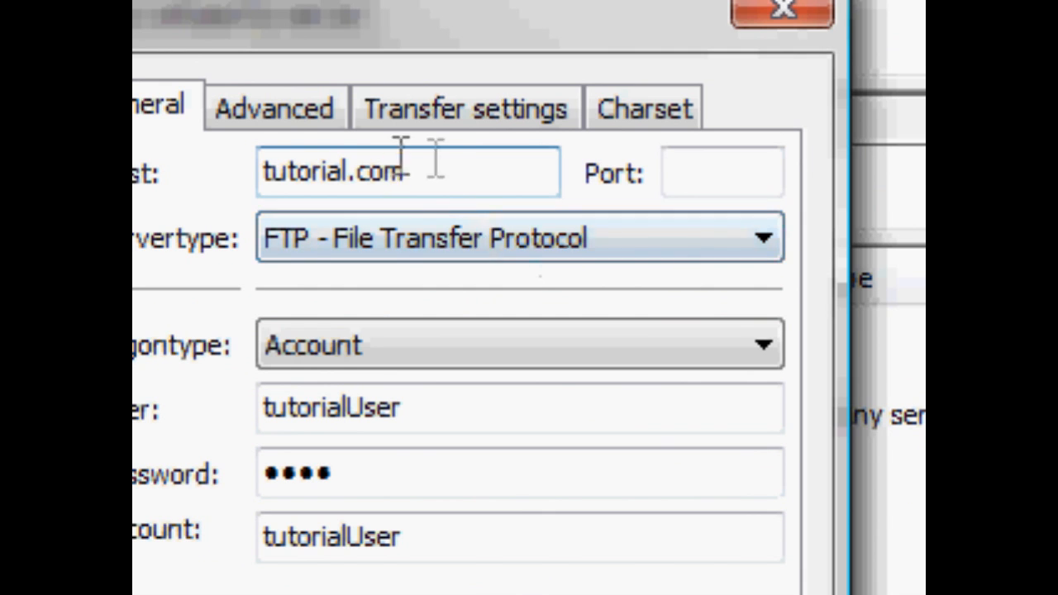
{"action": "scroll", "scroll_direction": "down", "scroll_amount": 3}
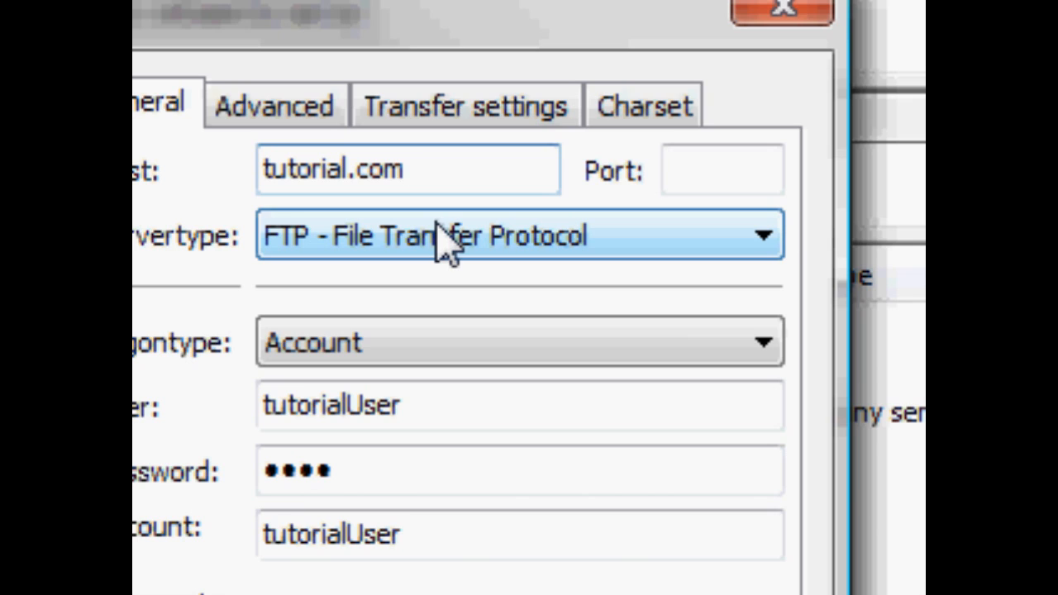
{"action": "left_click", "coordinate": [407, 168]}
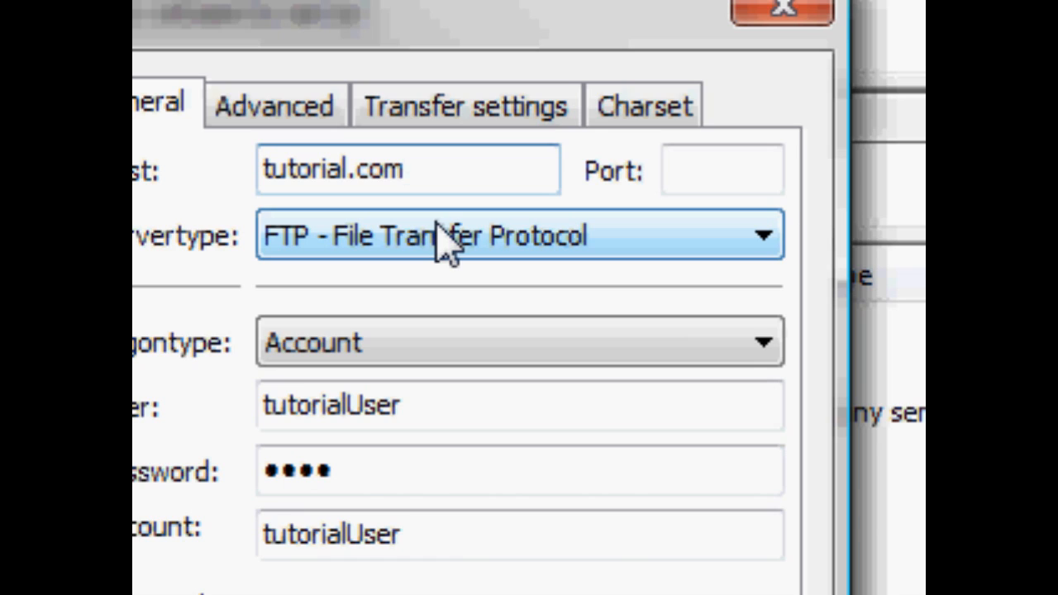
{"action": "left_click", "coordinate": [405, 169]}
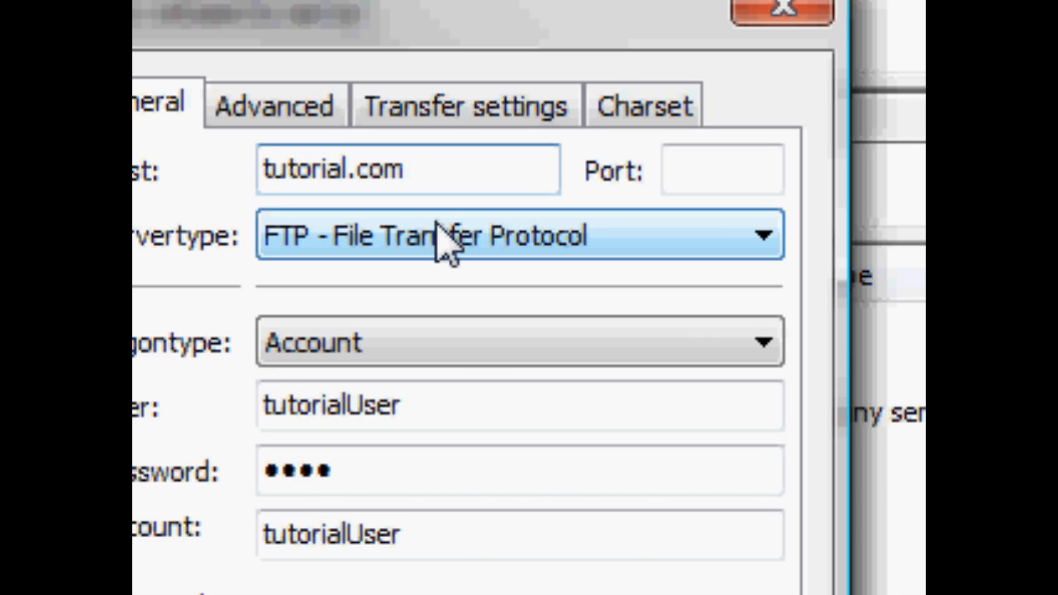
{"action": "left_click", "coordinate": [405, 169]}
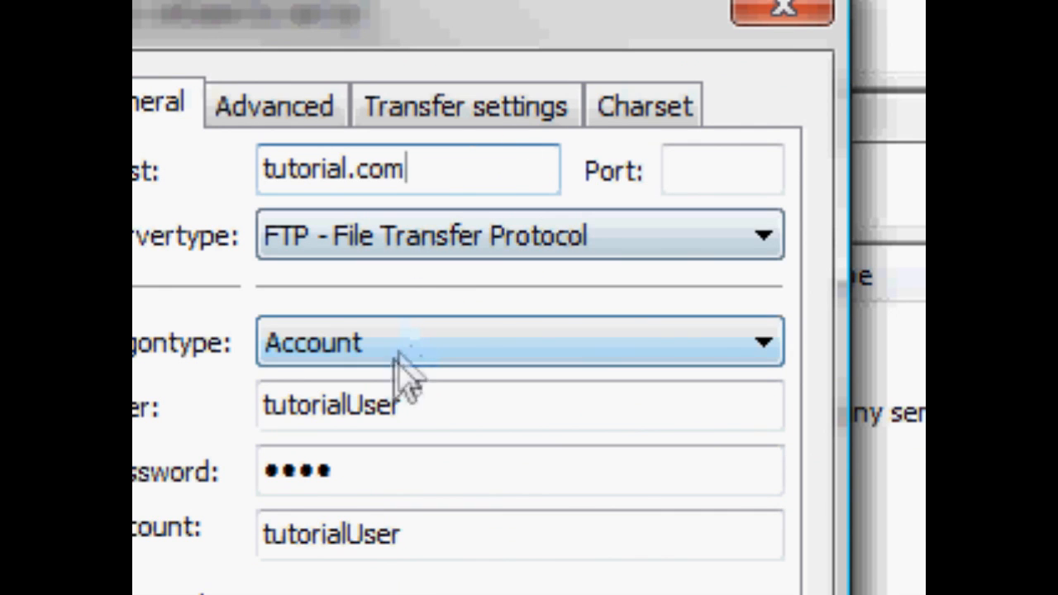
- Set the tutorial.com site's Port field to 21
{"action": "left_click", "coordinate": [519, 405]}
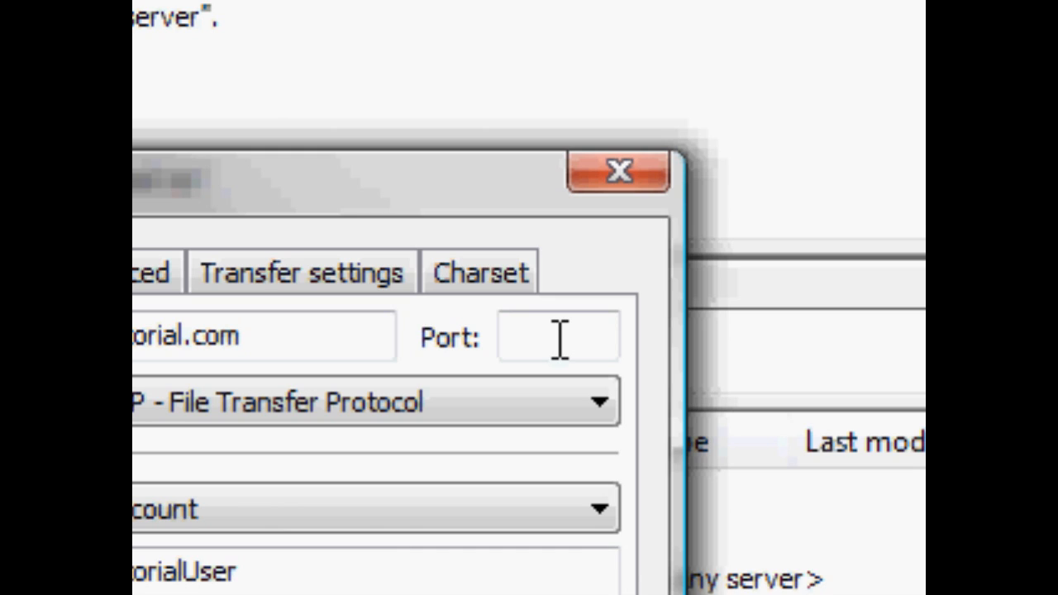
{"action": "type", "text": "21"}
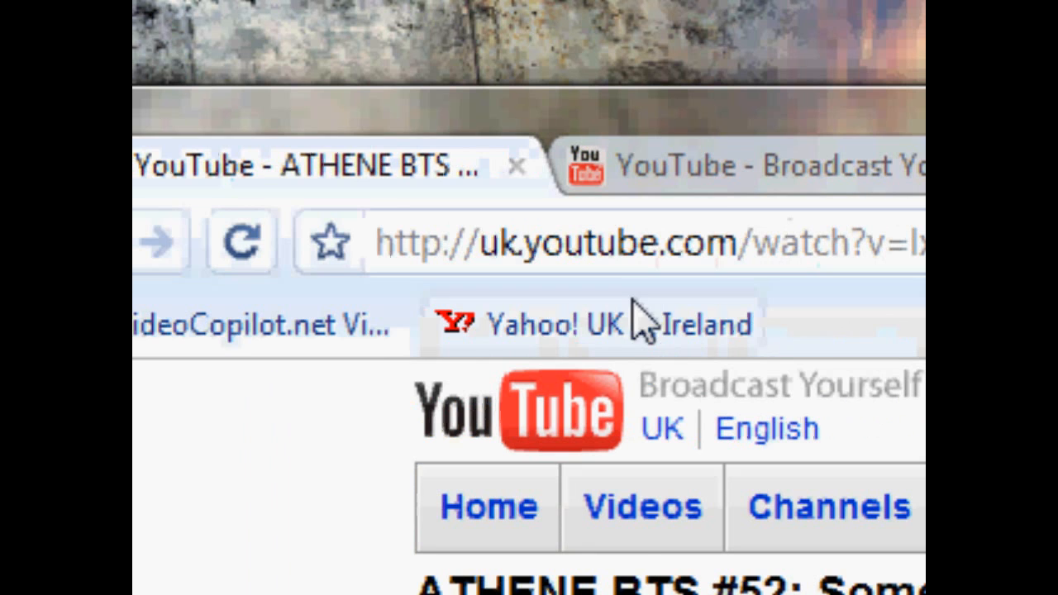
{"action": "mouse_move", "coordinate": [405, 265]}
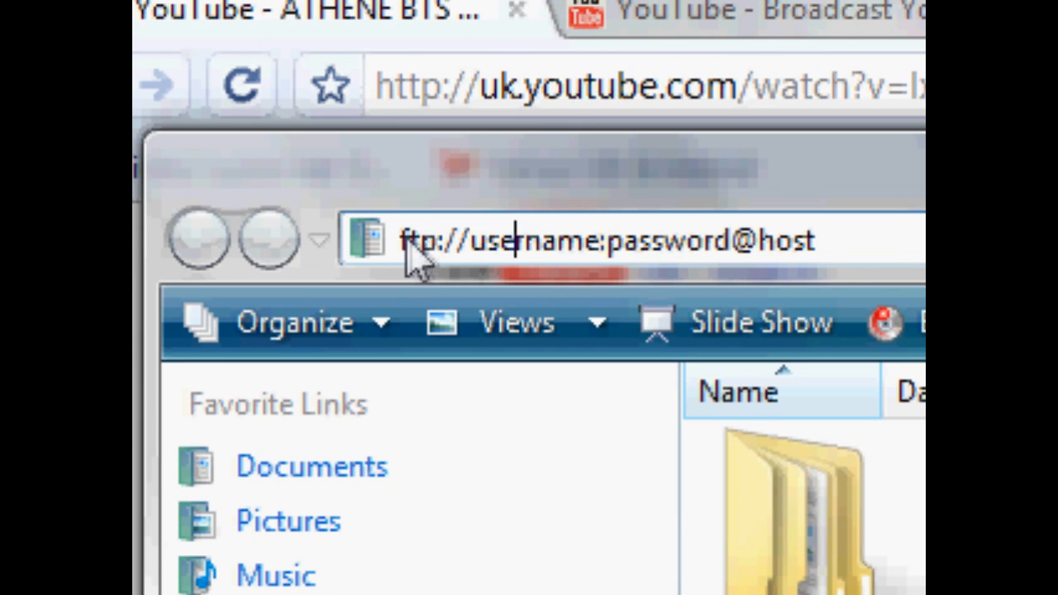
{"action": "mouse_move", "coordinate": [525, 273]}
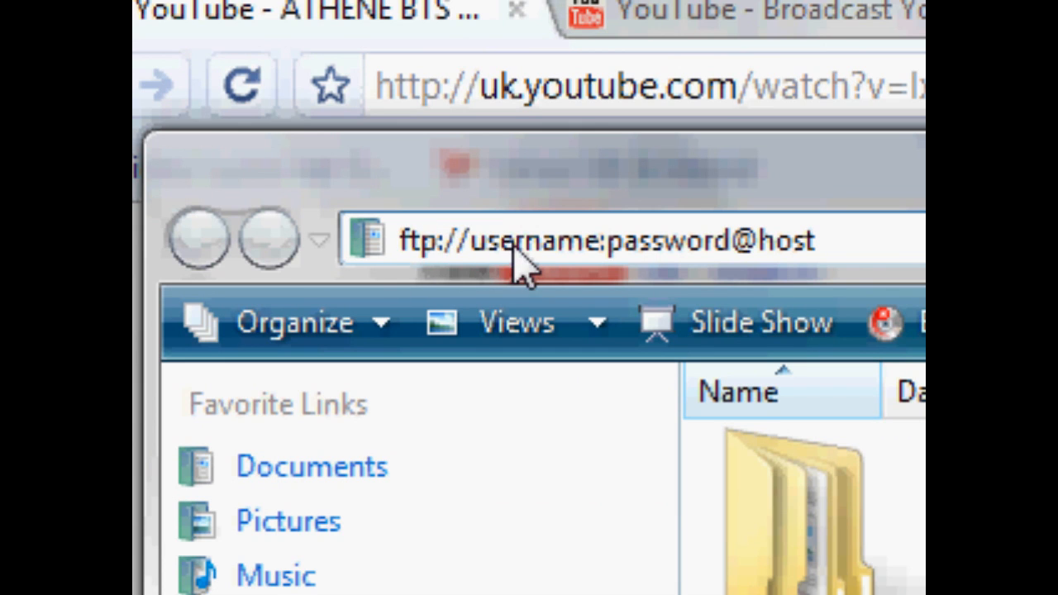
- Fill the ftp:// address with user tutorialUser, a password, and host tutorial.com
{"action": "double_click", "coordinate": [496, 240]}
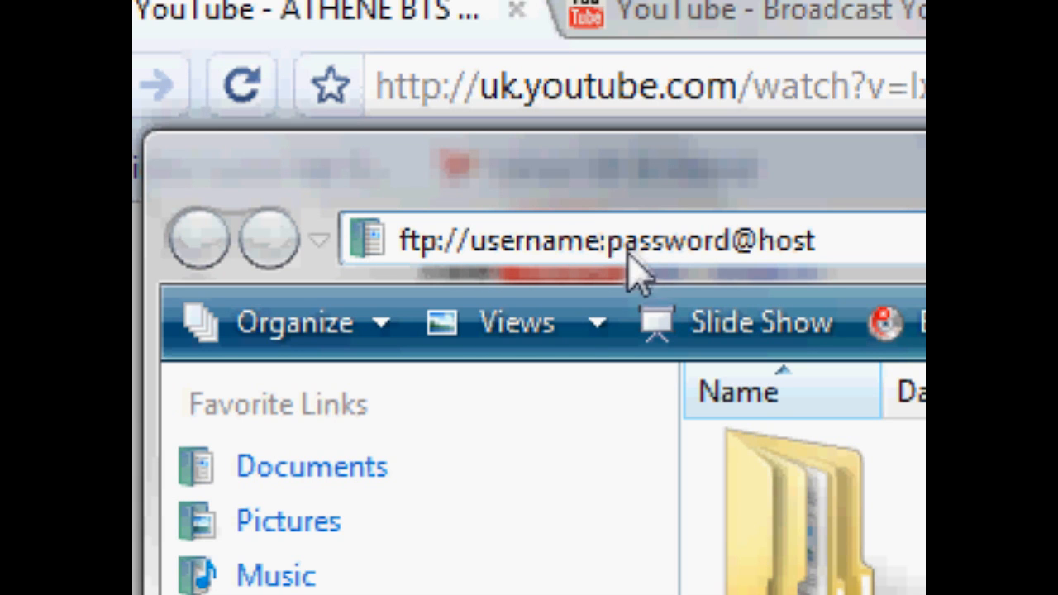
{"action": "double_click", "coordinate": [658, 241]}
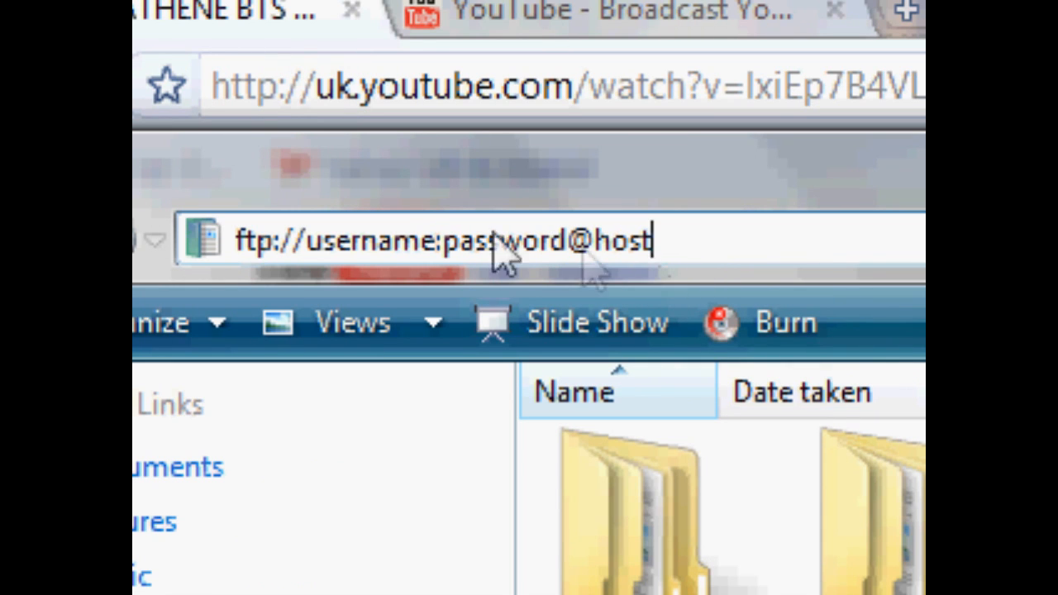
{"action": "double_click", "coordinate": [372, 239]}
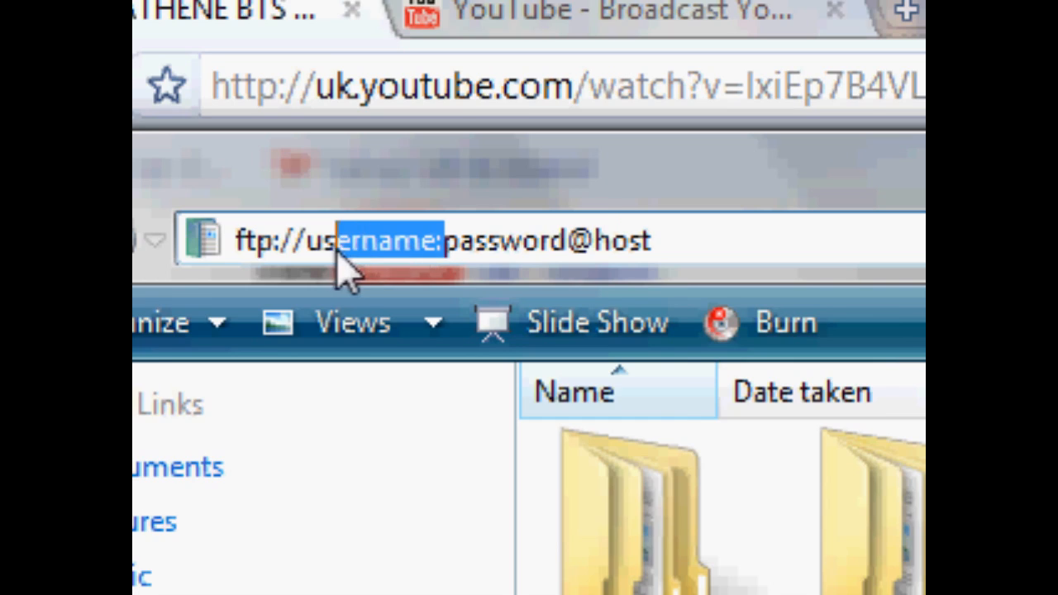
{"action": "type", "text": "tutor"}
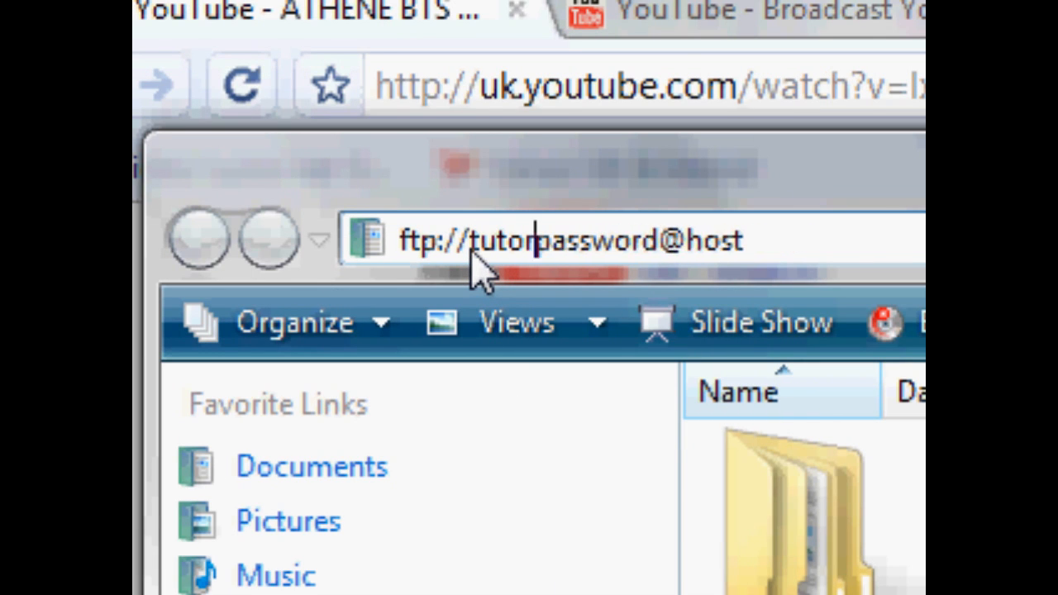
{"action": "type", "text": "ialUser:"}
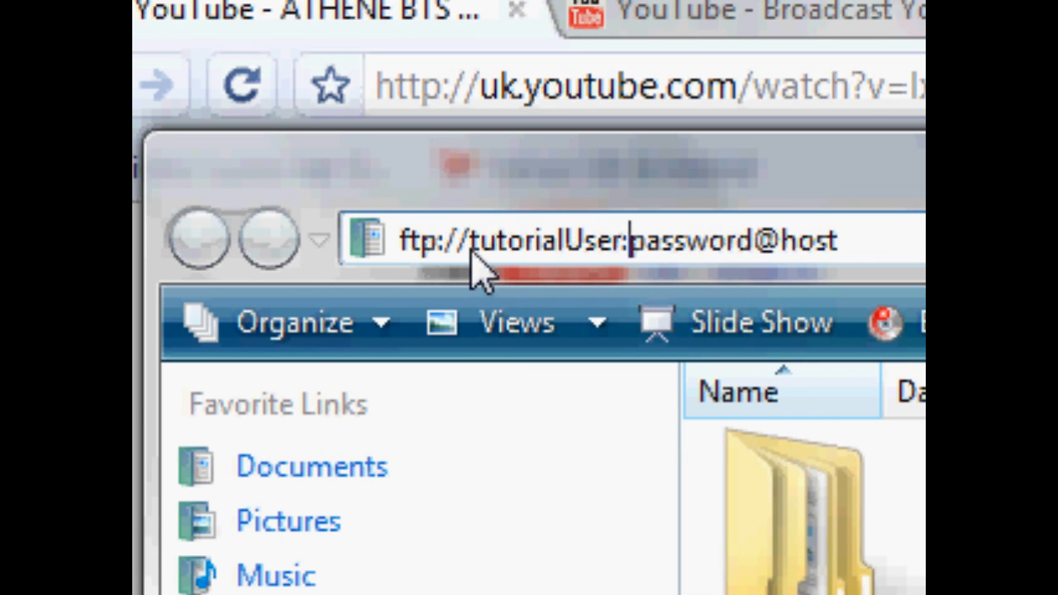
{"action": "type", "text": "oas"}
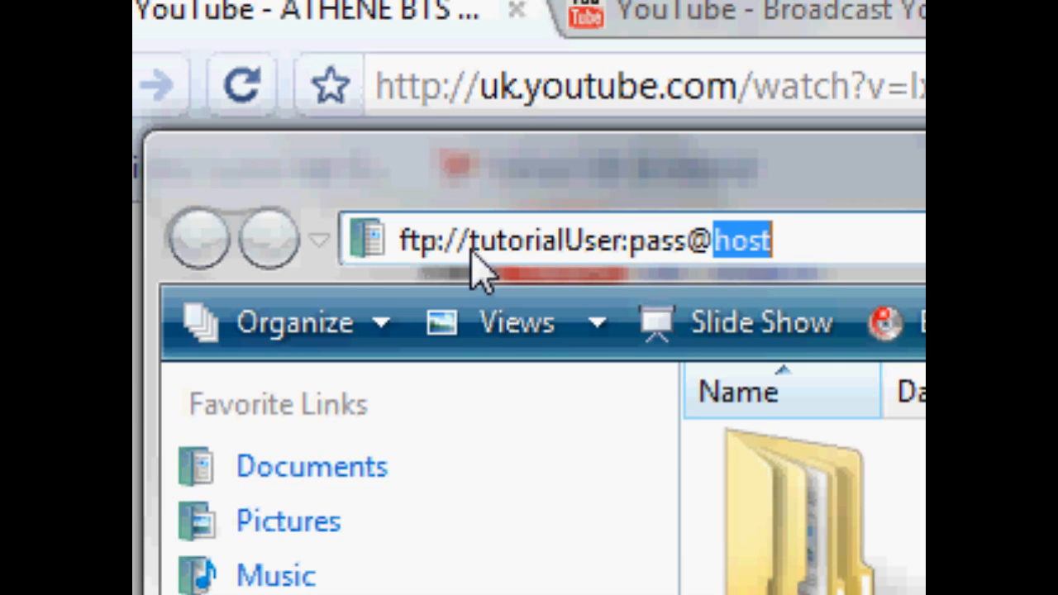
{"action": "type", "text": "tutorial.com"}
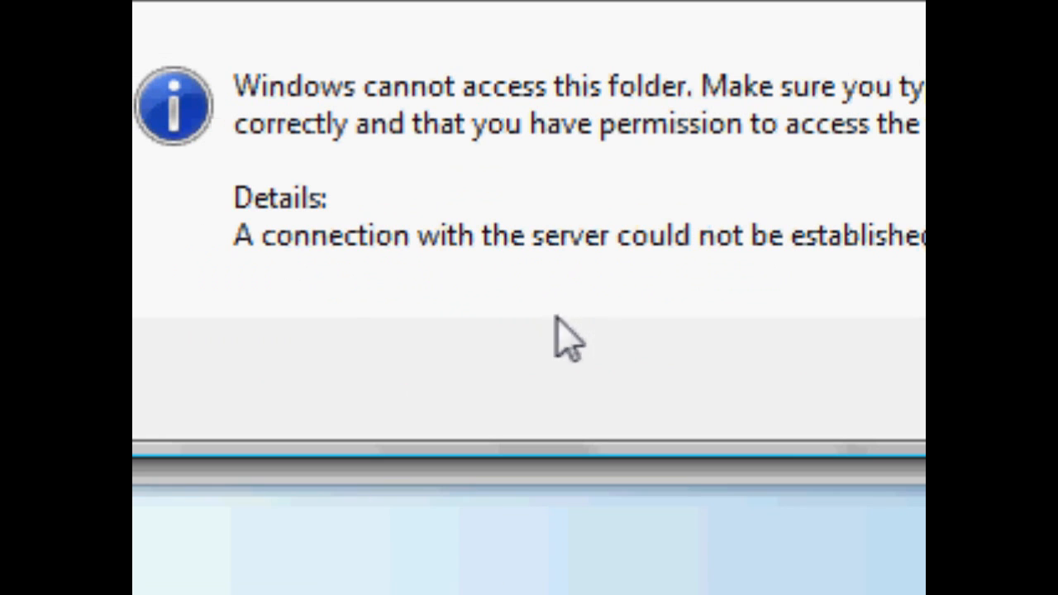
{"action": "mouse_move", "coordinate": [658, 281]}
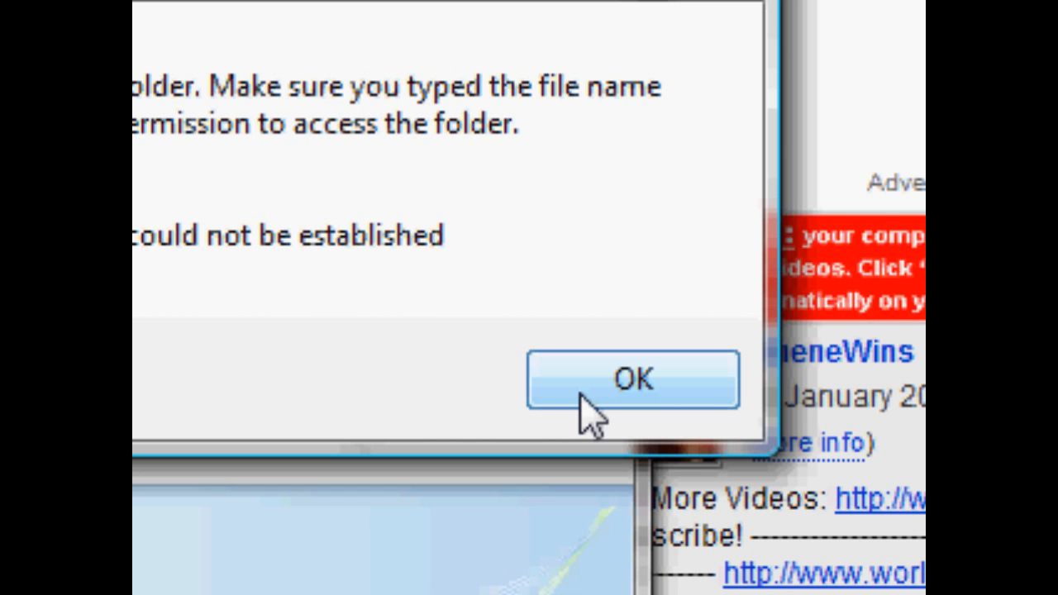
{"action": "mouse_move", "coordinate": [565, 364]}
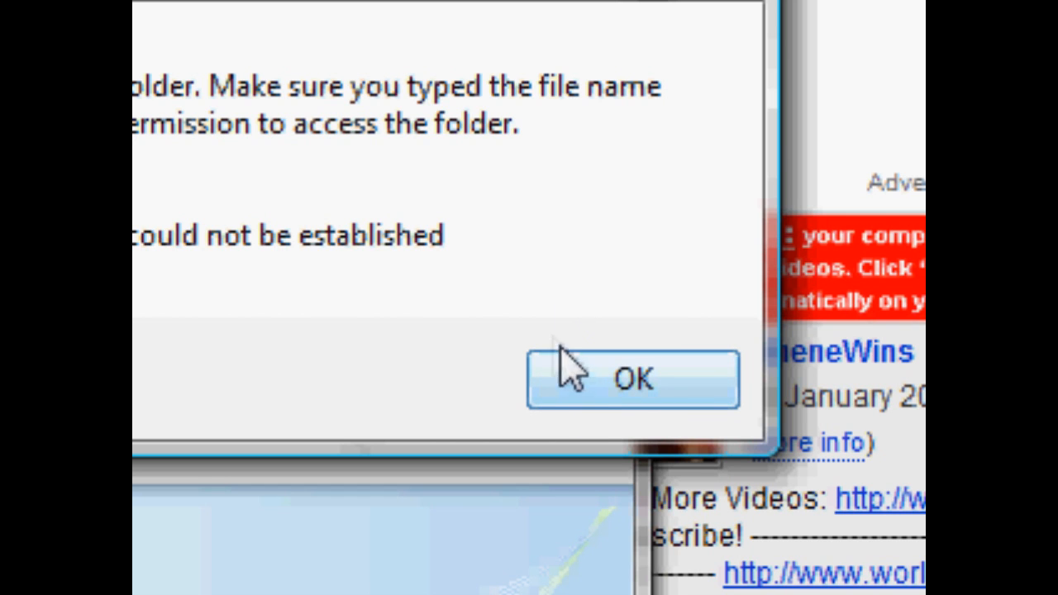
- Acknowledge the 'Windows cannot access this folder' connection error with OK
{"action": "left_click", "coordinate": [632, 379]}
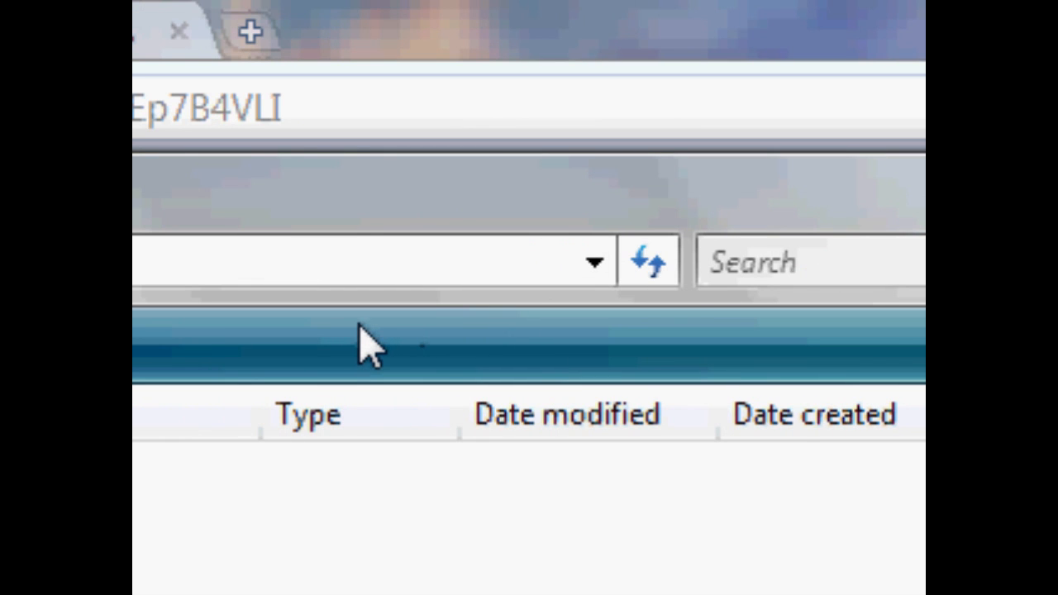
{"action": "mouse_move", "coordinate": [367, 347]}
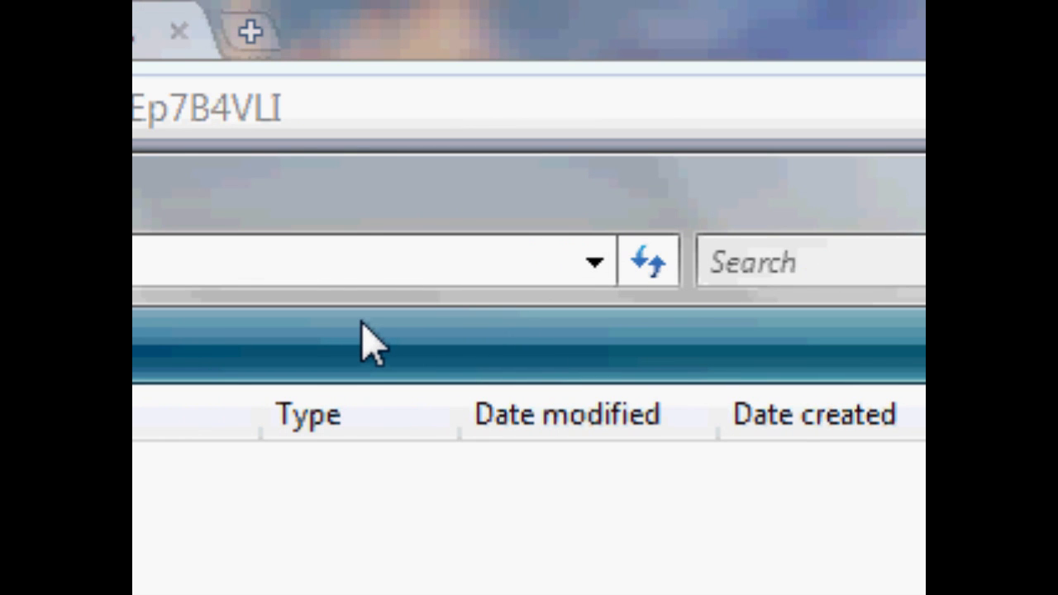